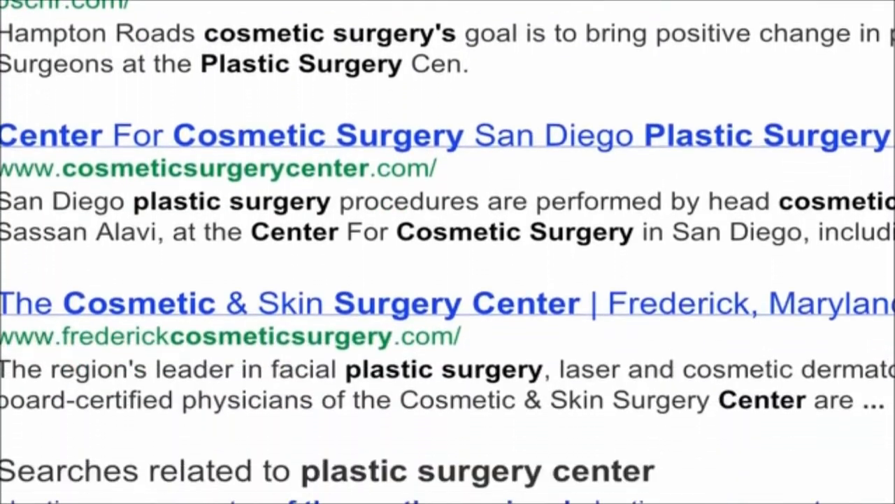
pyautogui.scroll(-3)
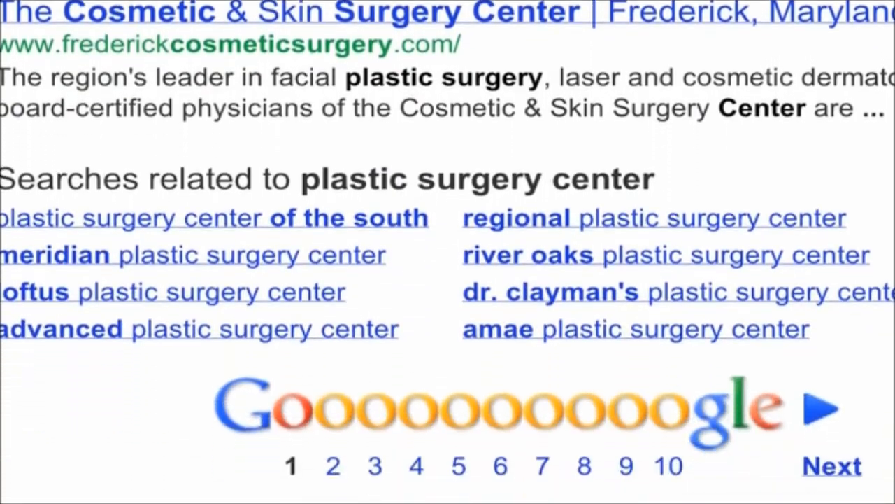
pyautogui.scroll(-3)
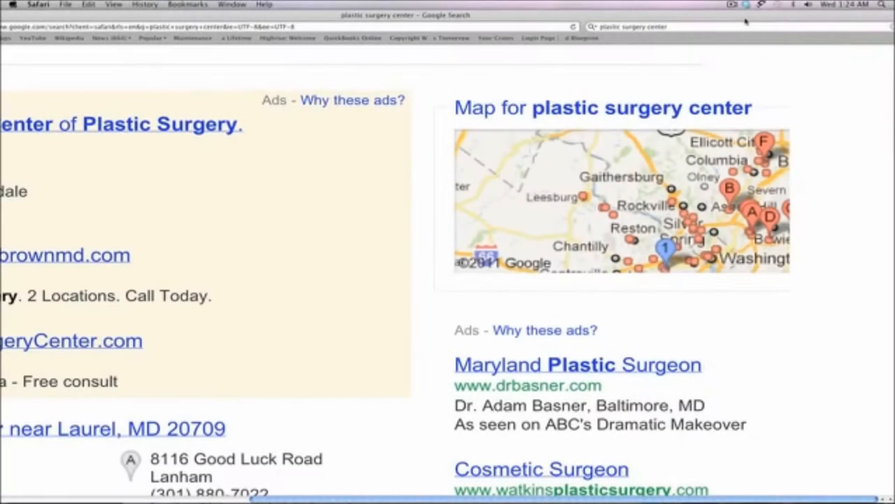
pyautogui.moveTo(745, 20)
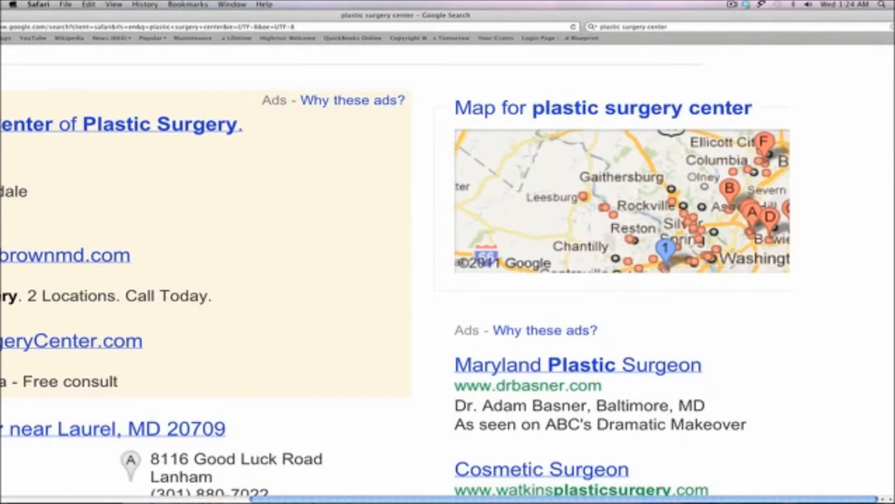
pyautogui.scroll(-3)
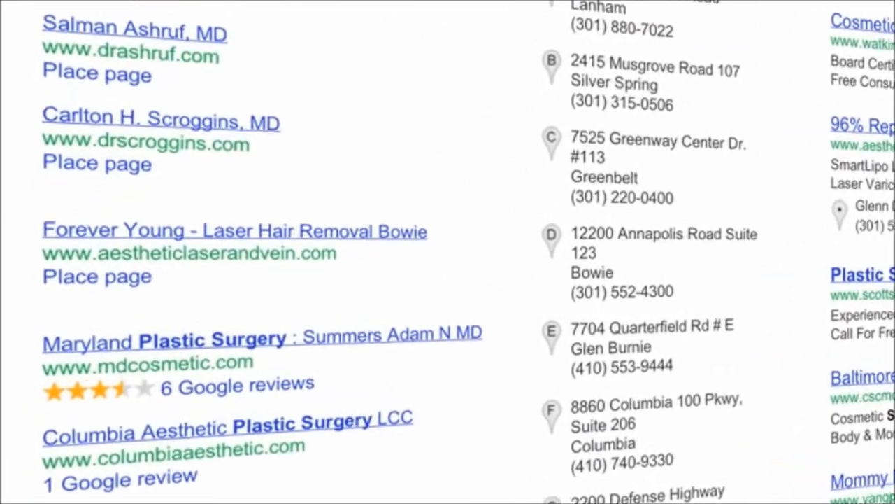
pyautogui.scroll(-3)
pyautogui.write('breast li')
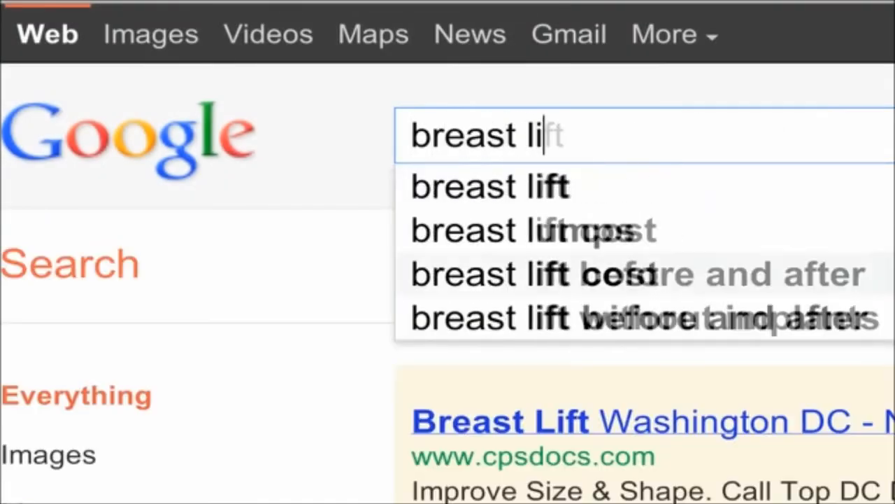
pyautogui.write('tummy tuck')
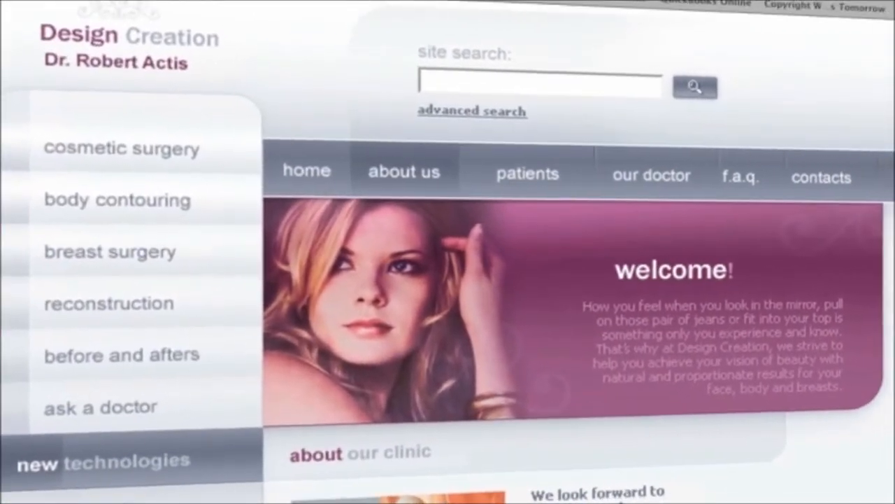
pyautogui.scroll(-3)
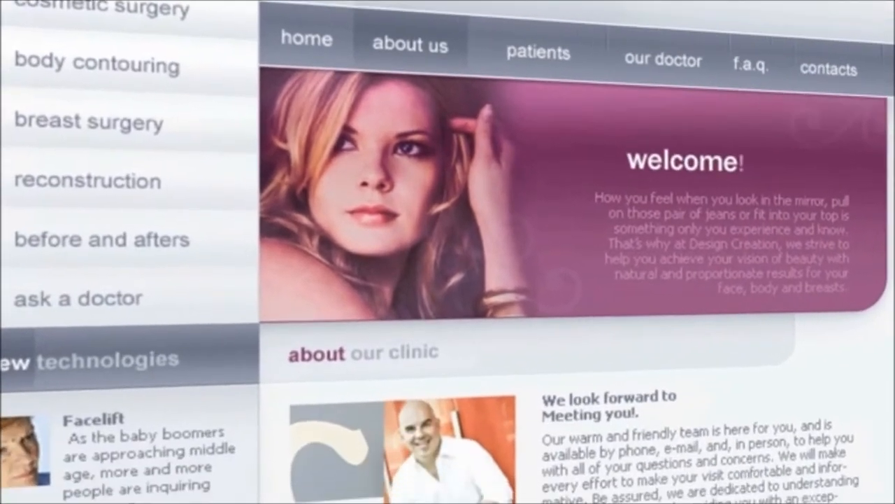
pyautogui.scroll(-3)
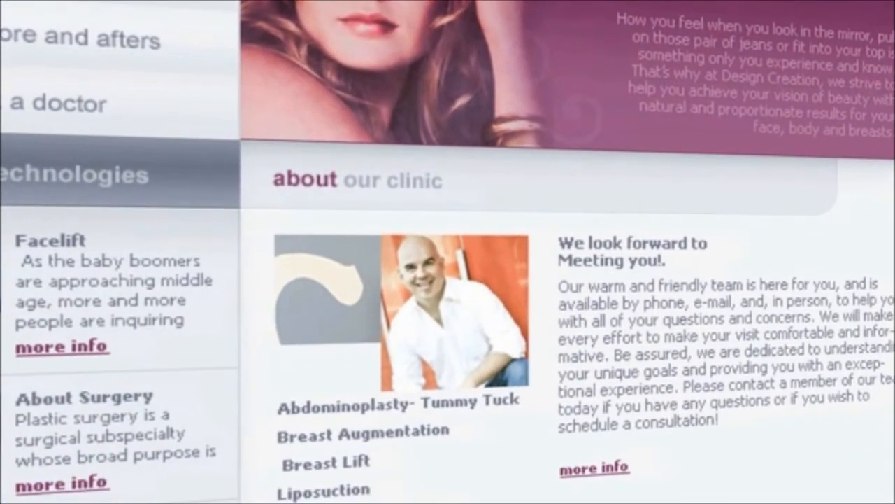